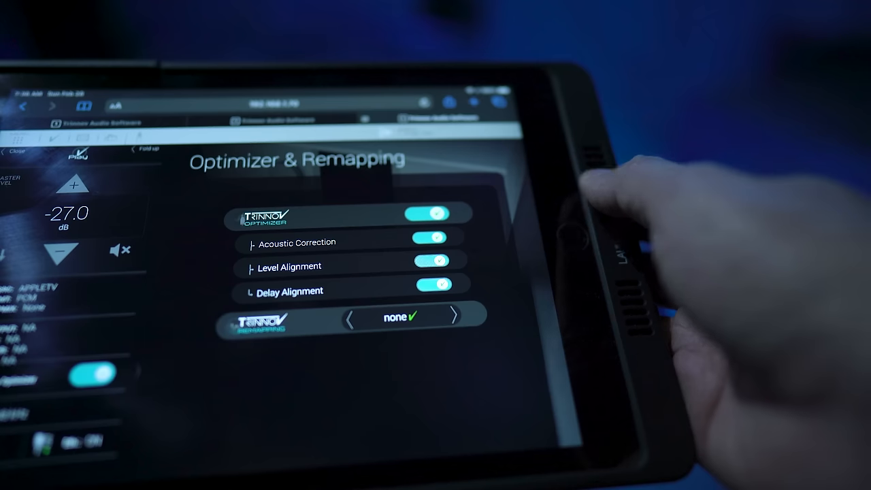
# Switch off the Acoustic Correction toggle on the Optimizer & Remapping page
pyautogui.click(431, 238)
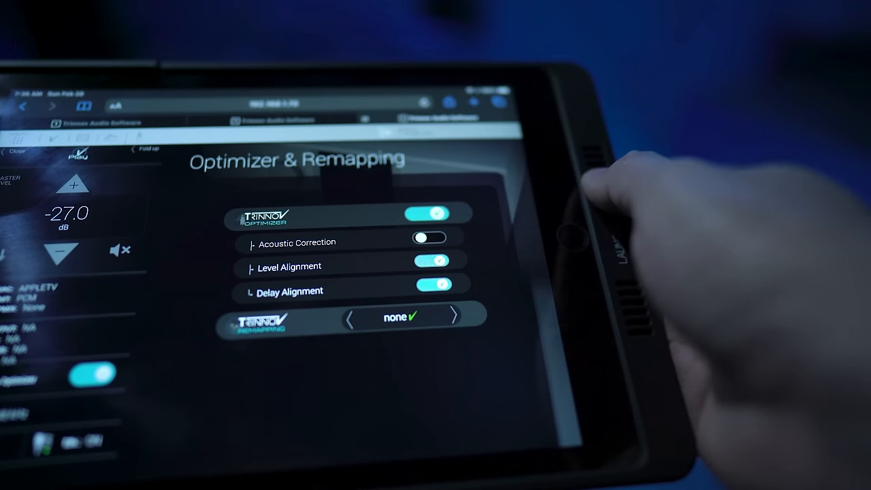